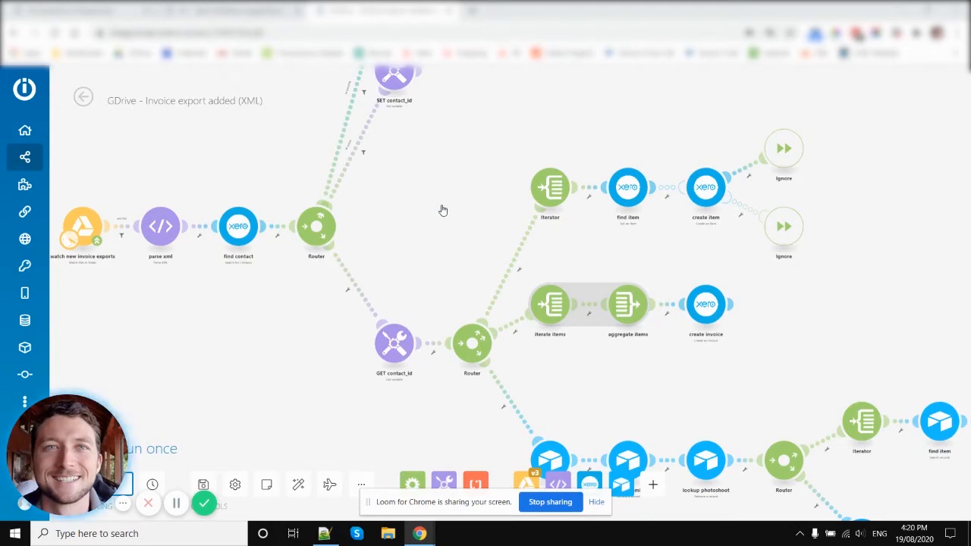
{"action": "mouse_move", "coordinate": [387, 139]}
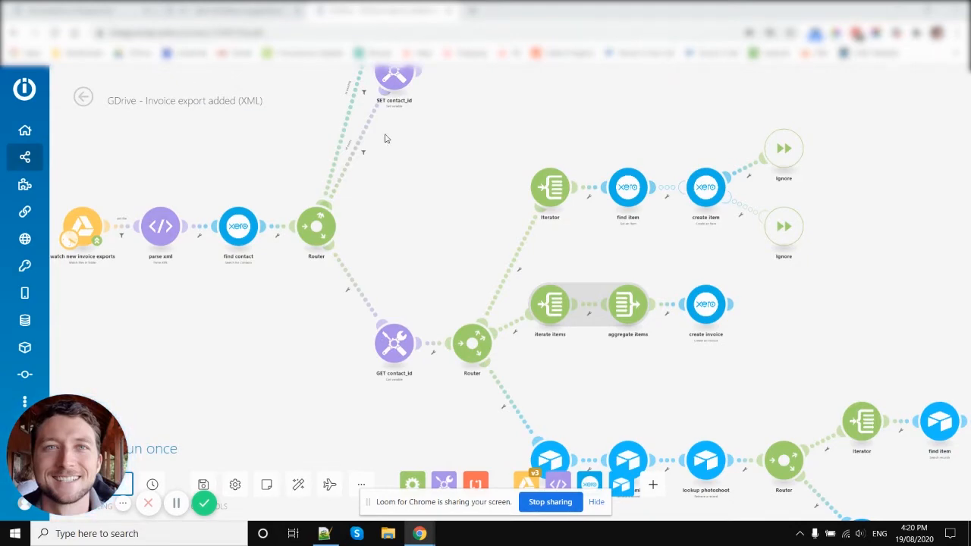
{"action": "mouse_move", "coordinate": [628, 305]}
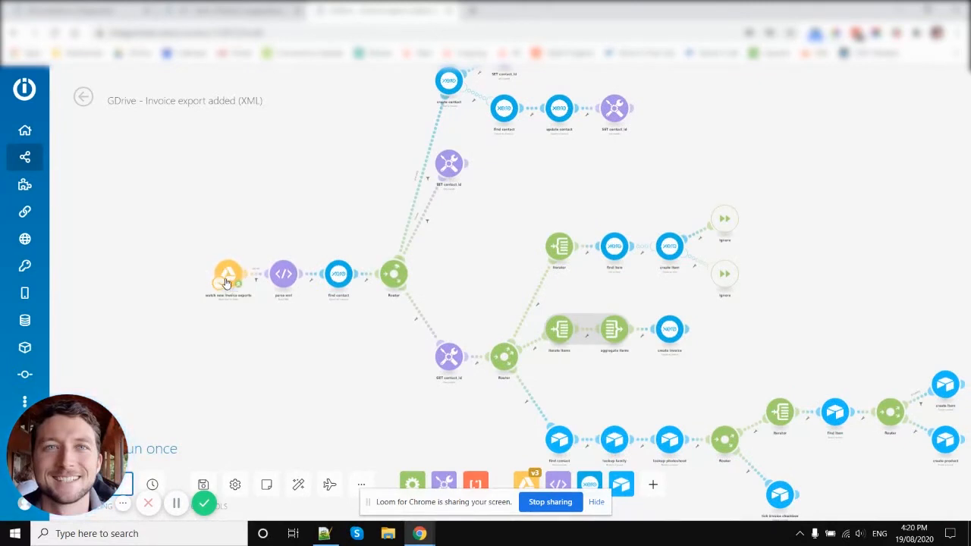
{"action": "mouse_move", "coordinate": [279, 337]}
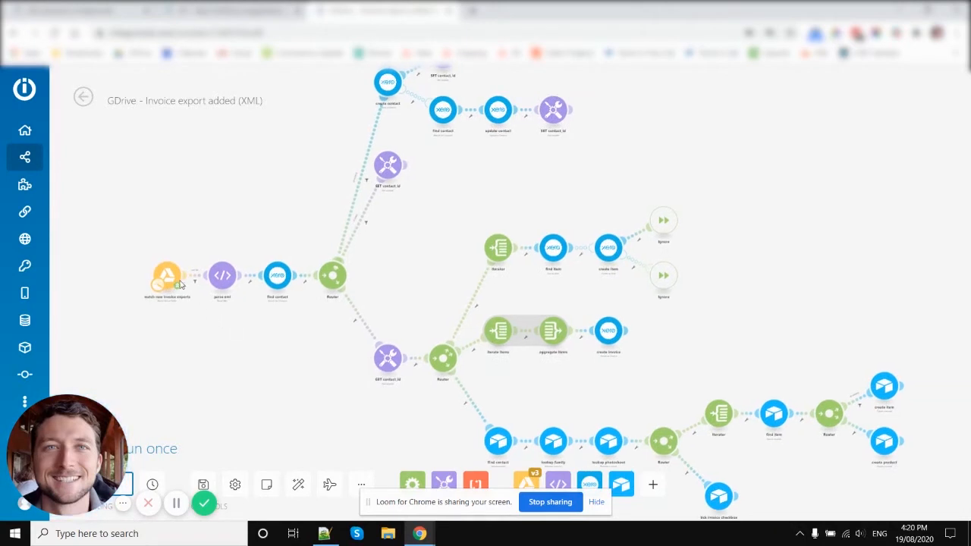
{"action": "mouse_move", "coordinate": [222, 277]}
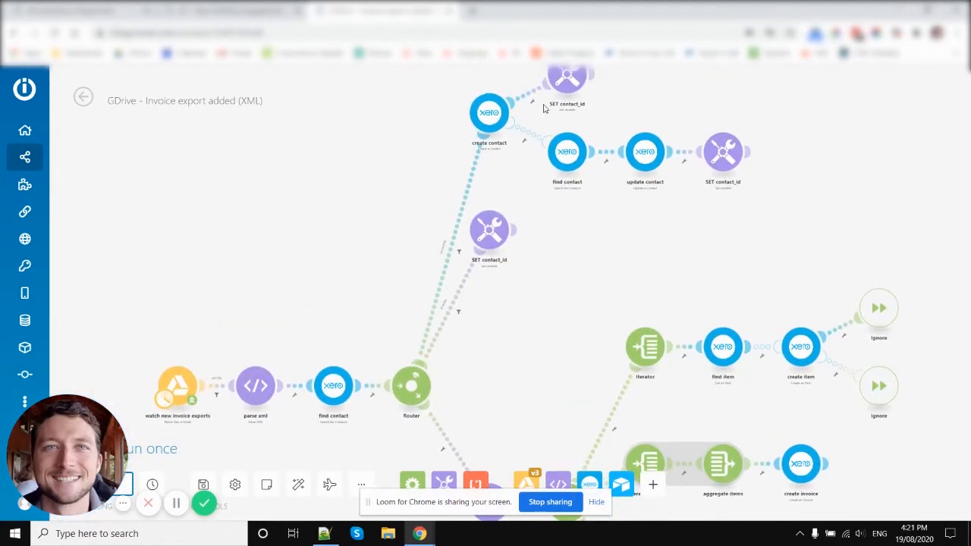
{"action": "mouse_move", "coordinate": [596, 169]}
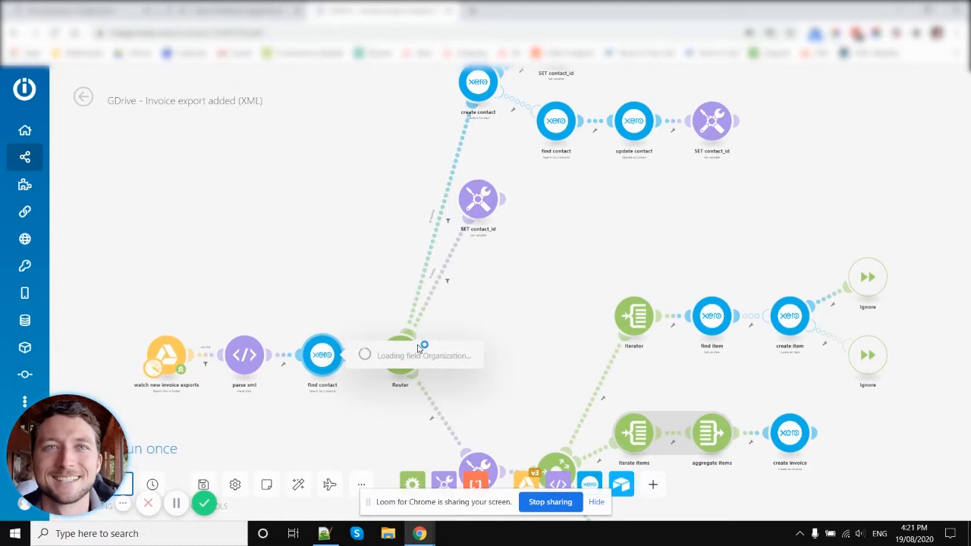
- Open the find contact module's Email filter and browse the Parse XML fields down to Ordered_Item
{"action": "left_click", "coordinate": [321, 354]}
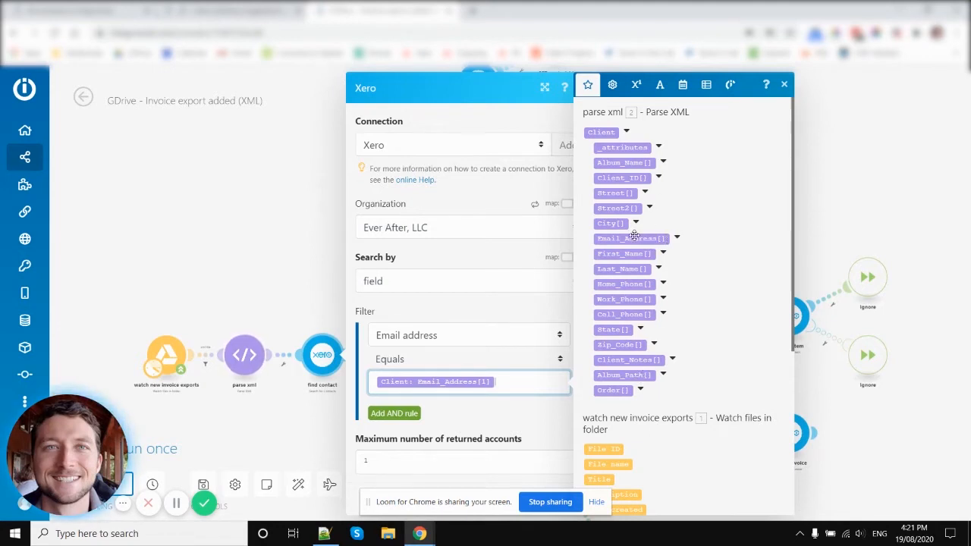
{"action": "left_click", "coordinate": [676, 238]}
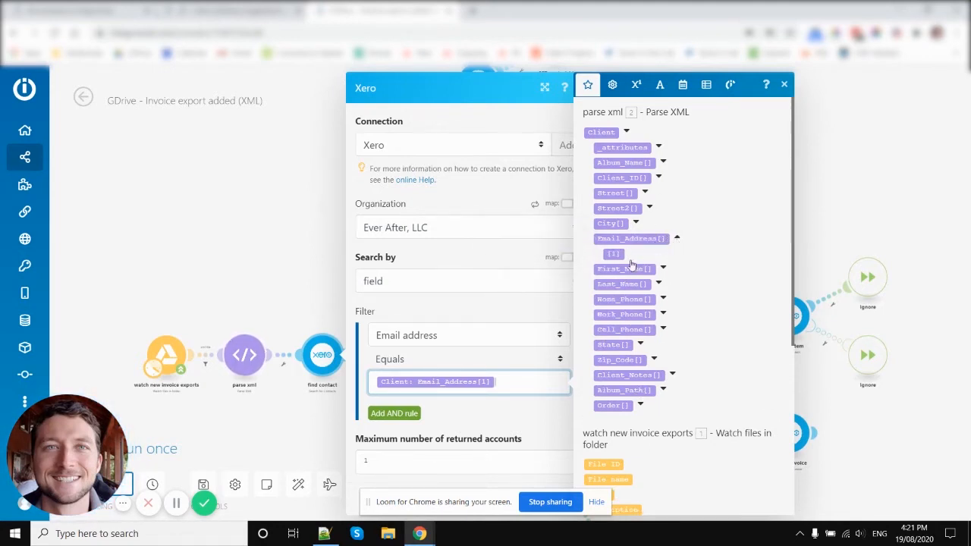
{"action": "mouse_move", "coordinate": [614, 254]}
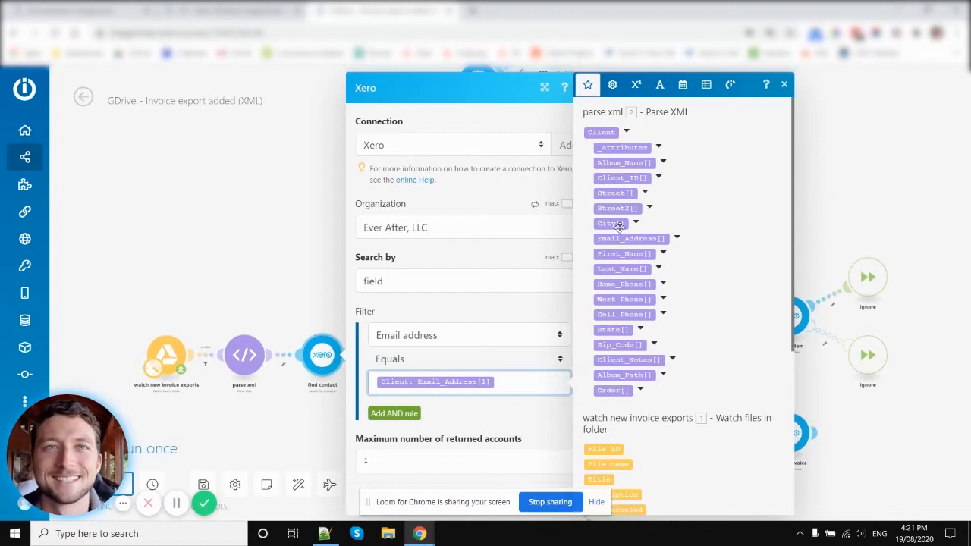
{"action": "mouse_move", "coordinate": [677, 321]}
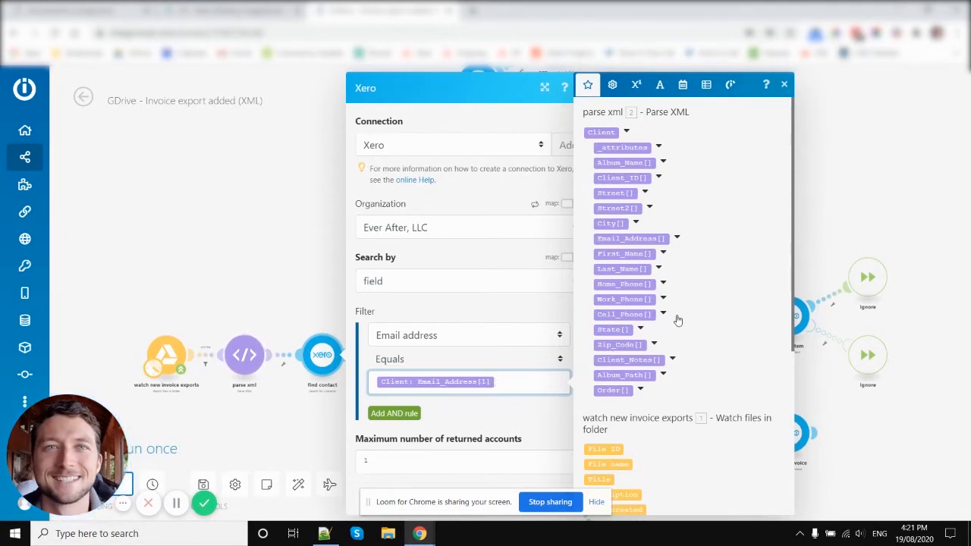
{"action": "mouse_move", "coordinate": [642, 395]}
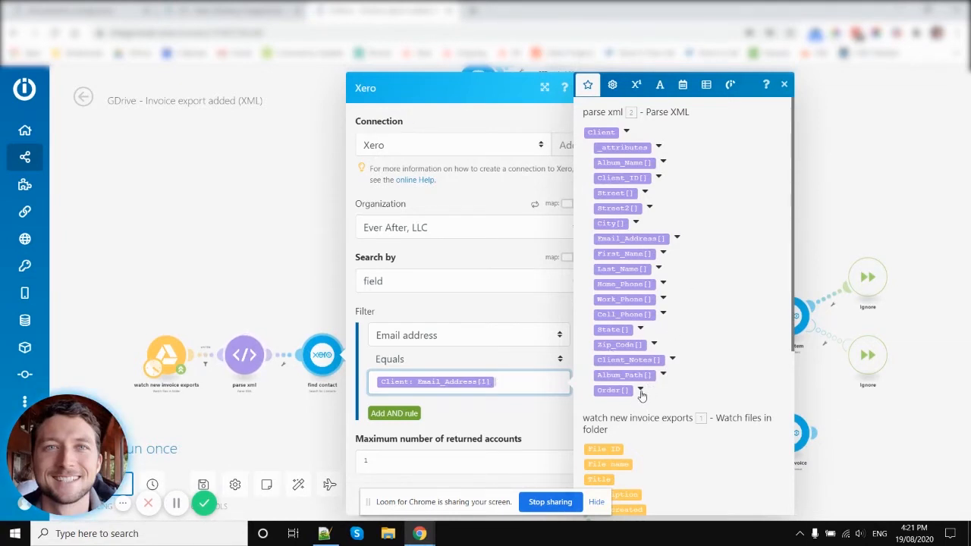
{"action": "scroll", "scroll_direction": "down", "scroll_amount": 3}
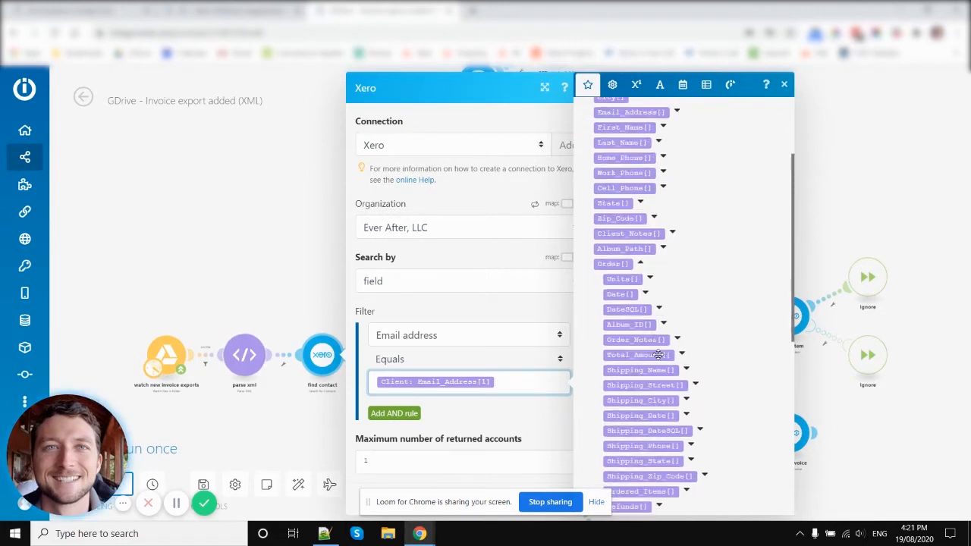
{"action": "scroll", "scroll_direction": "down", "scroll_amount": 3}
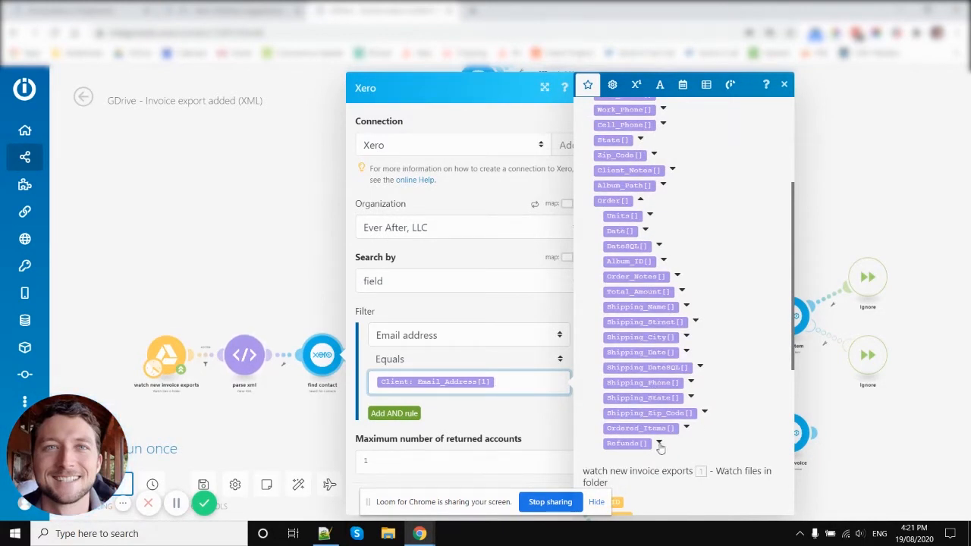
{"action": "scroll", "scroll_direction": "down", "scroll_amount": 3}
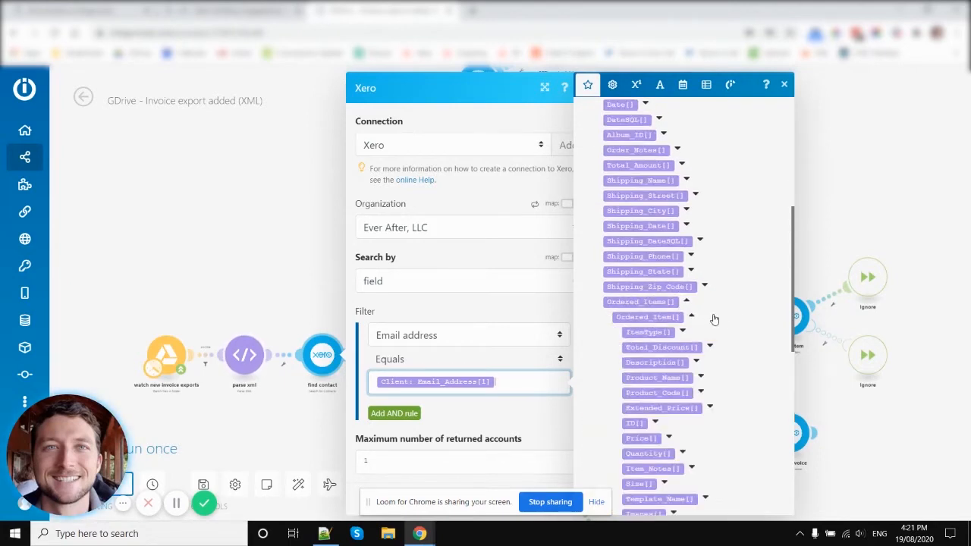
{"action": "mouse_move", "coordinate": [648, 317]}
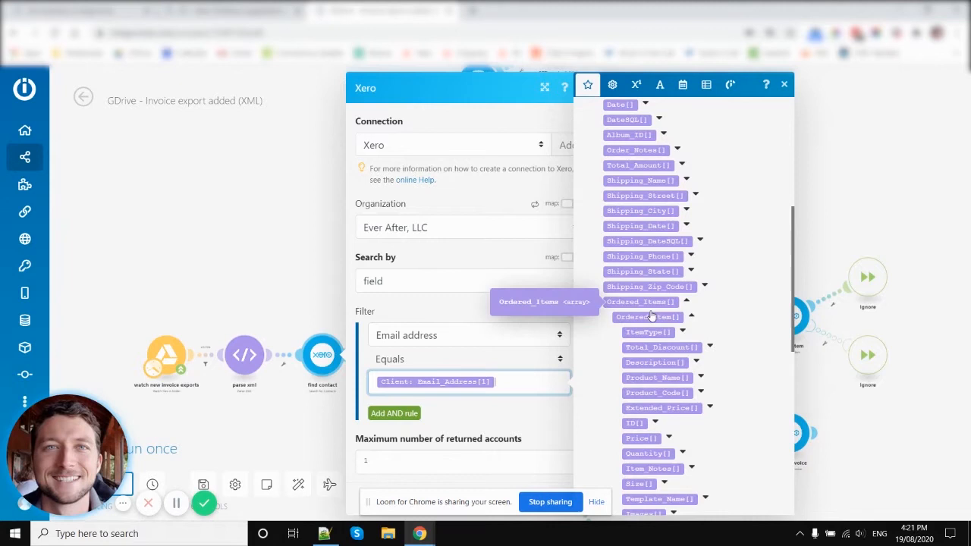
{"action": "mouse_move", "coordinate": [659, 317]}
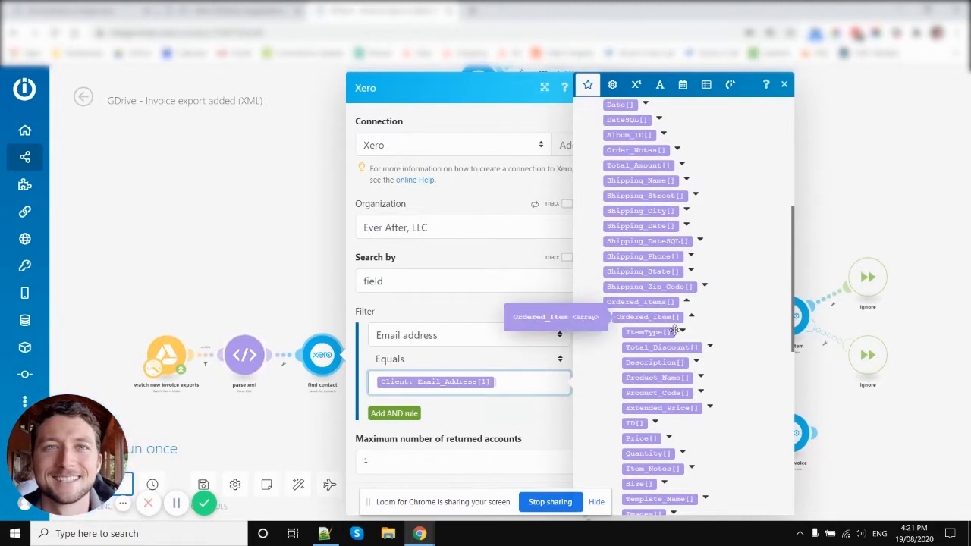
{"action": "scroll", "scroll_direction": "down", "scroll_amount": 3}
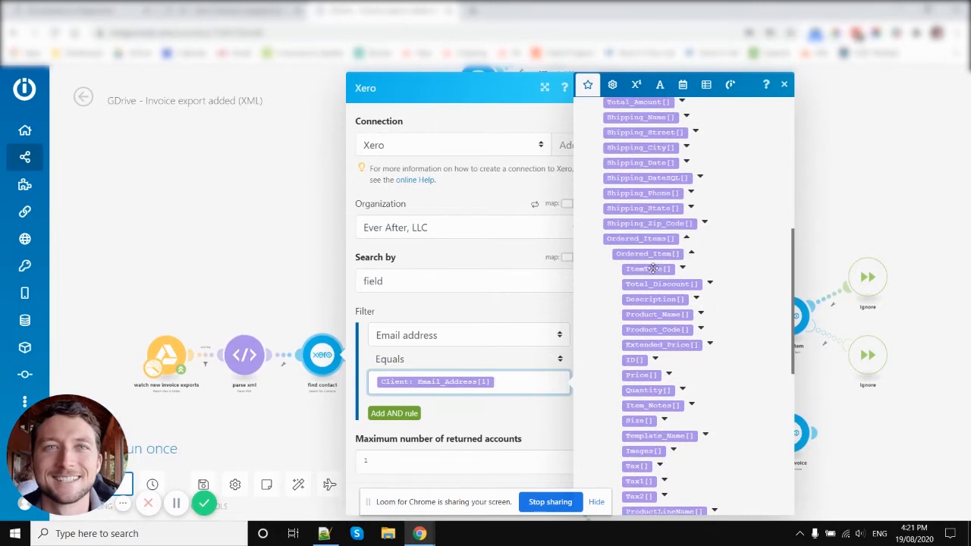
{"action": "scroll", "scroll_direction": "down", "scroll_amount": 3}
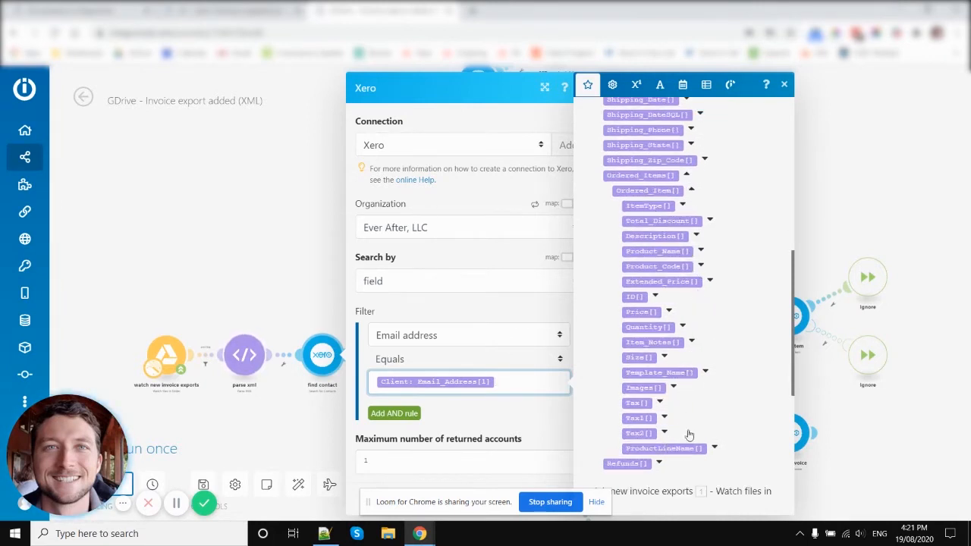
{"action": "mouse_move", "coordinate": [546, 421]}
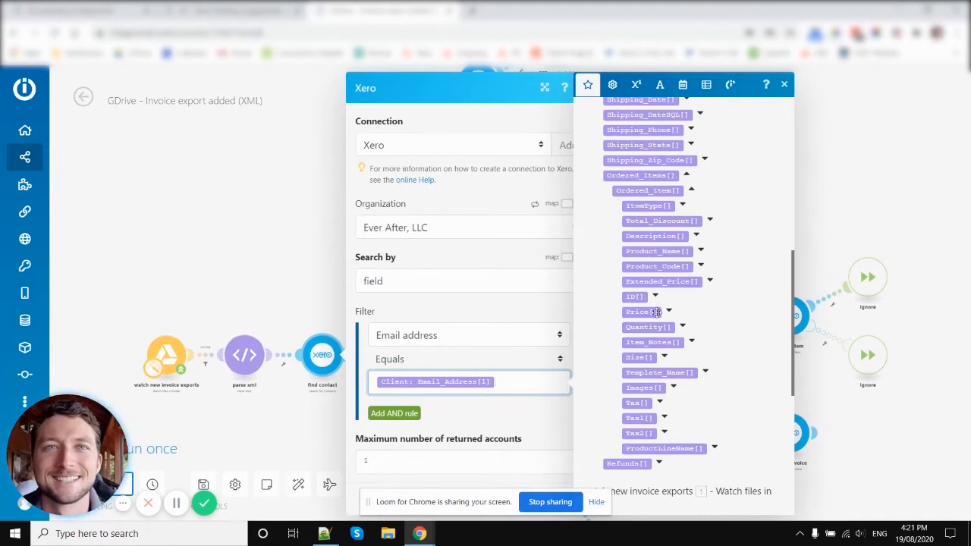
{"action": "mouse_move", "coordinate": [611, 432]}
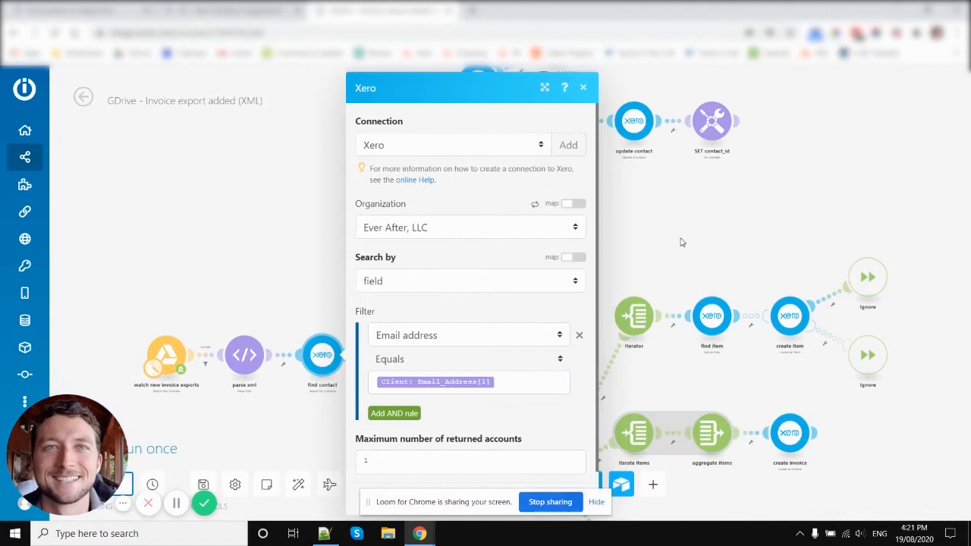
- Close the find contact settings to return to the full scenario map
{"action": "left_click", "coordinate": [583, 87]}
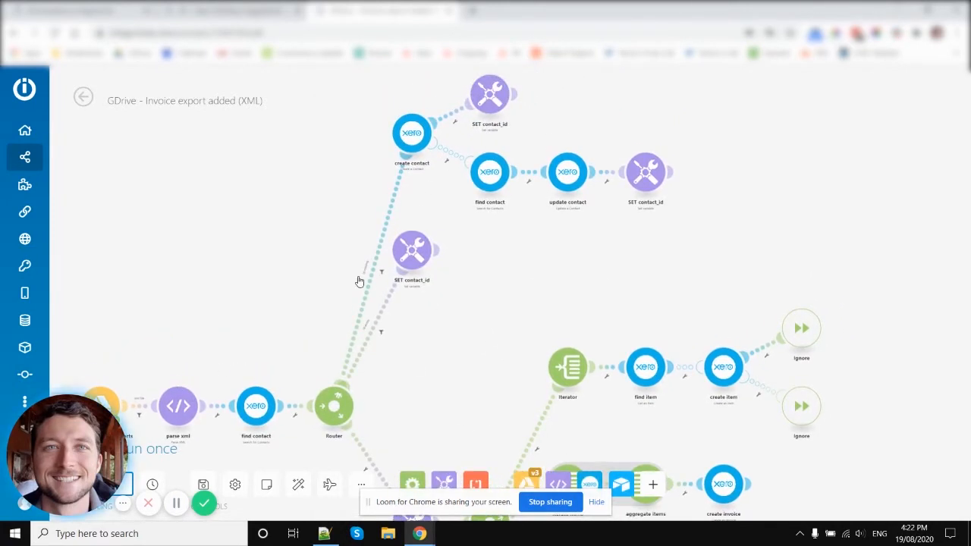
{"action": "mouse_move", "coordinate": [449, 378]}
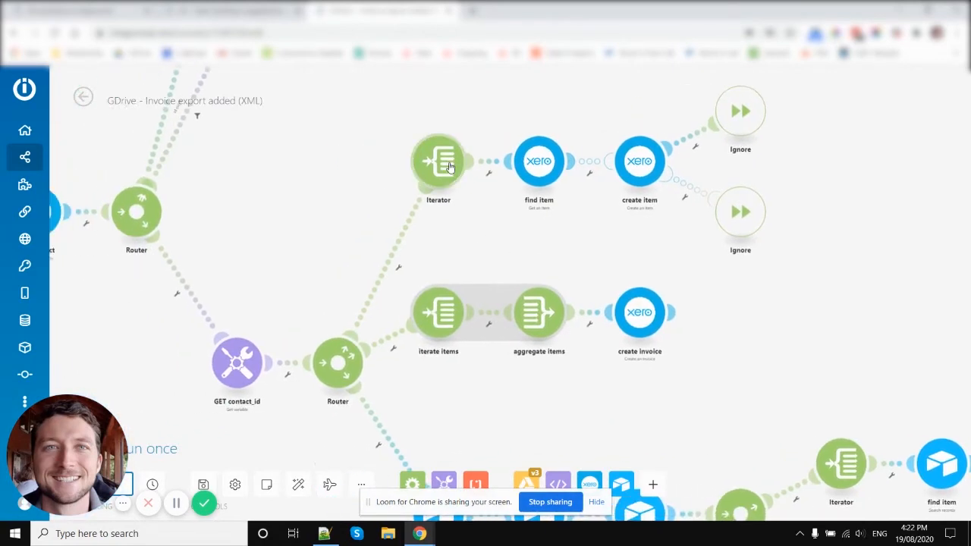
- Inspect the Iterator's array mapping to Client: Order[1]: Ordered_Items[1]: Ordered_Item[], then close it
{"action": "left_click", "coordinate": [438, 161]}
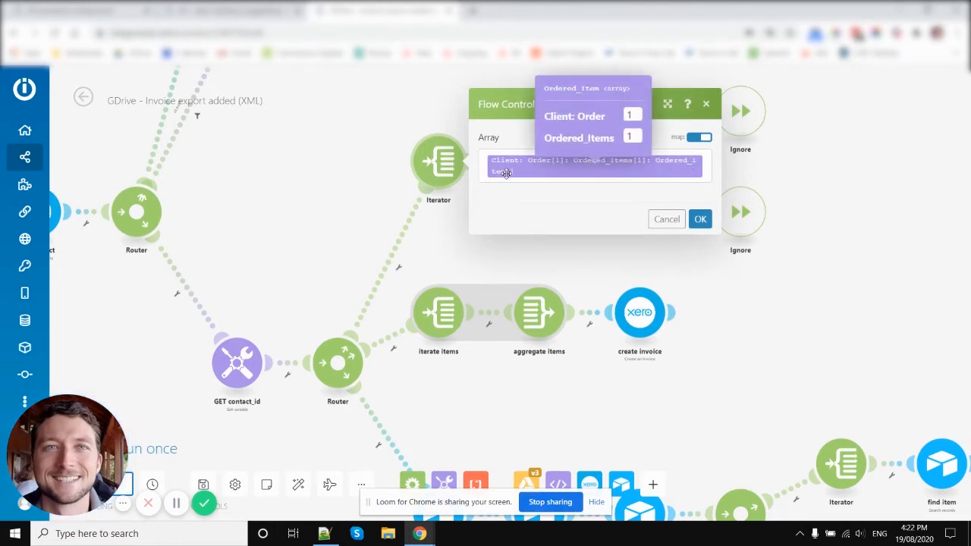
{"action": "left_click", "coordinate": [699, 219]}
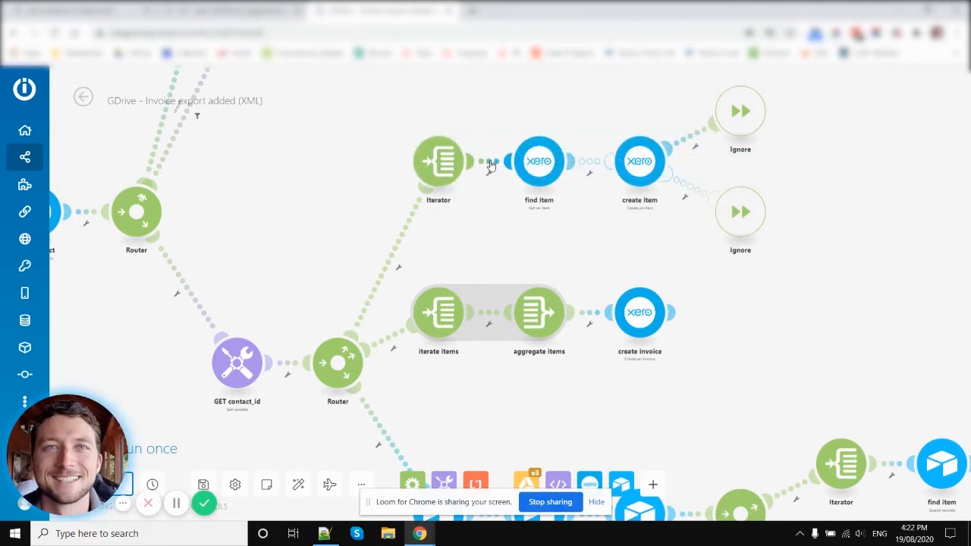
{"action": "mouse_move", "coordinate": [364, 263]}
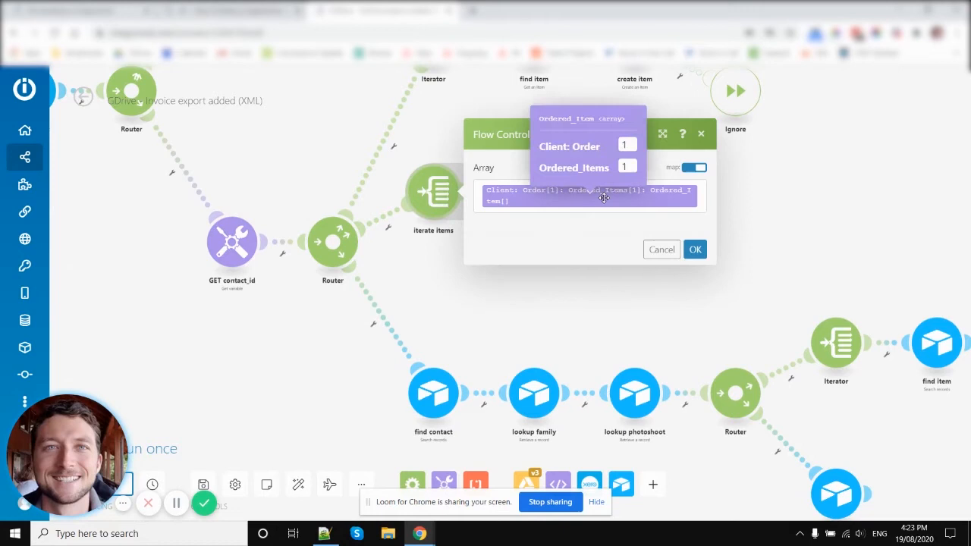
{"action": "left_click", "coordinate": [694, 248]}
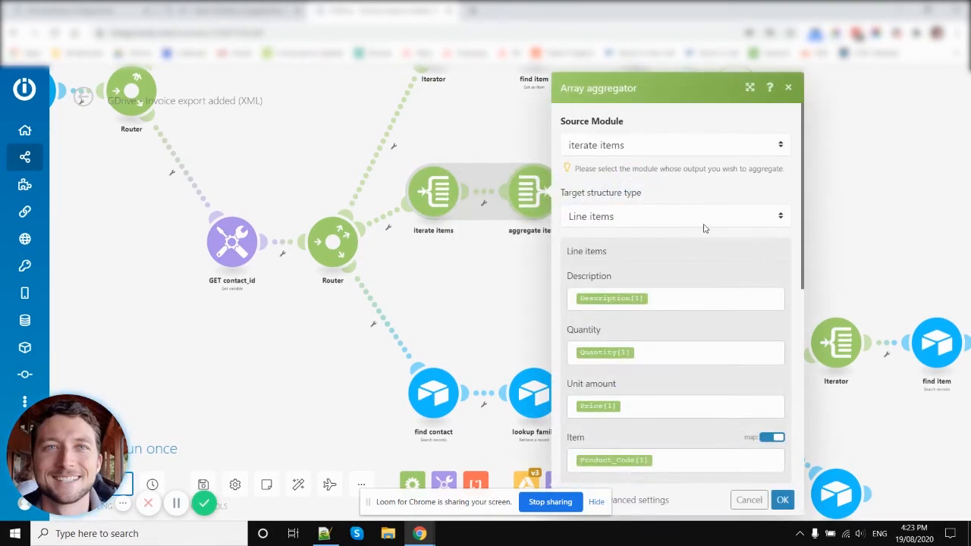
{"action": "left_click", "coordinate": [782, 499]}
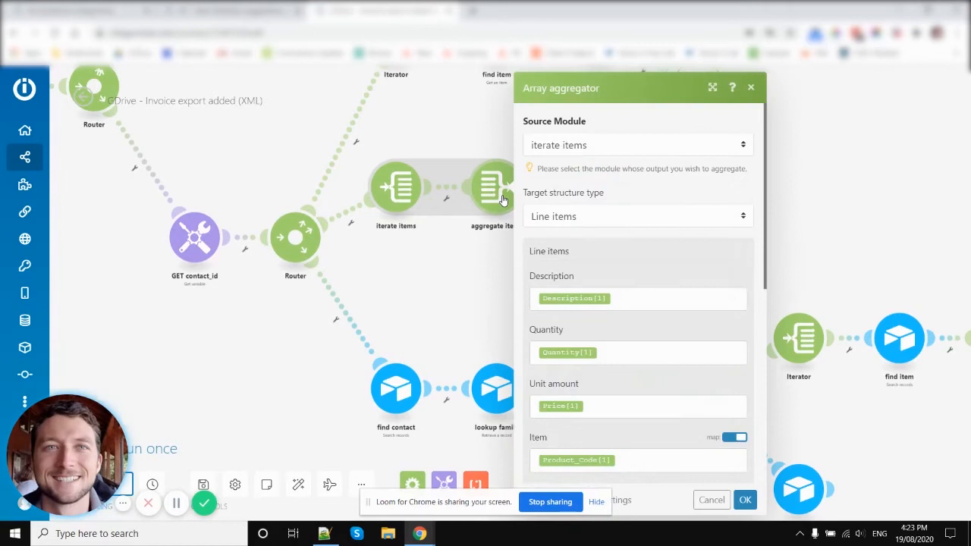
{"action": "mouse_move", "coordinate": [634, 220]}
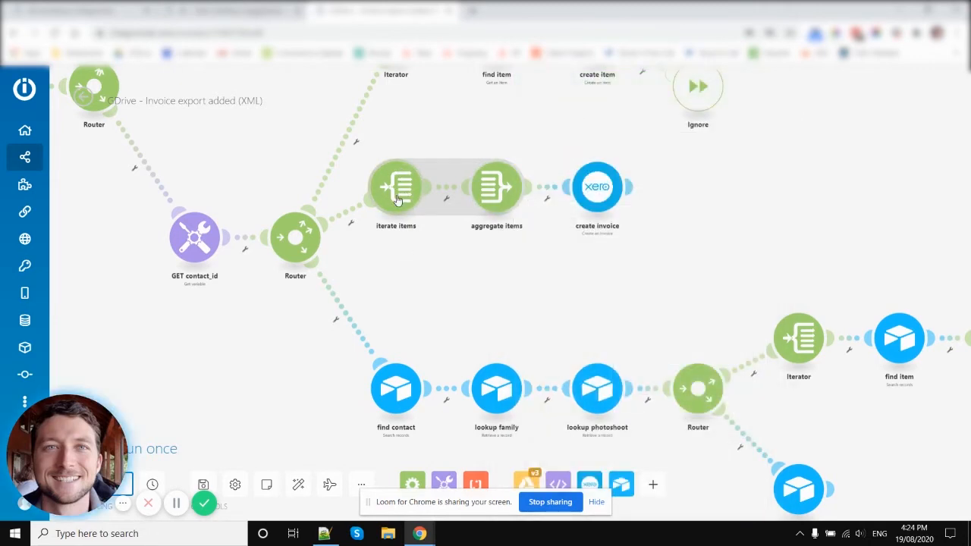
{"action": "mouse_move", "coordinate": [496, 187]}
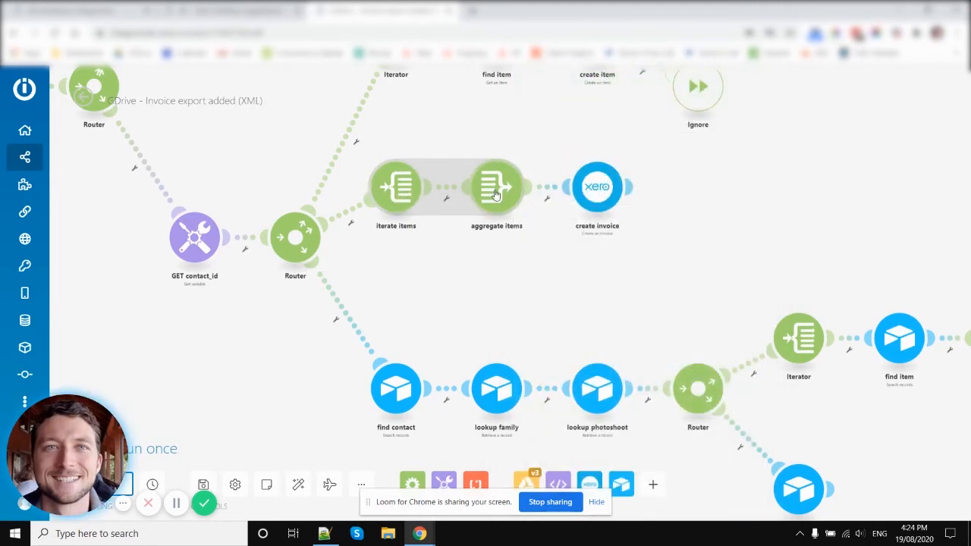
{"action": "left_click", "coordinate": [496, 186]}
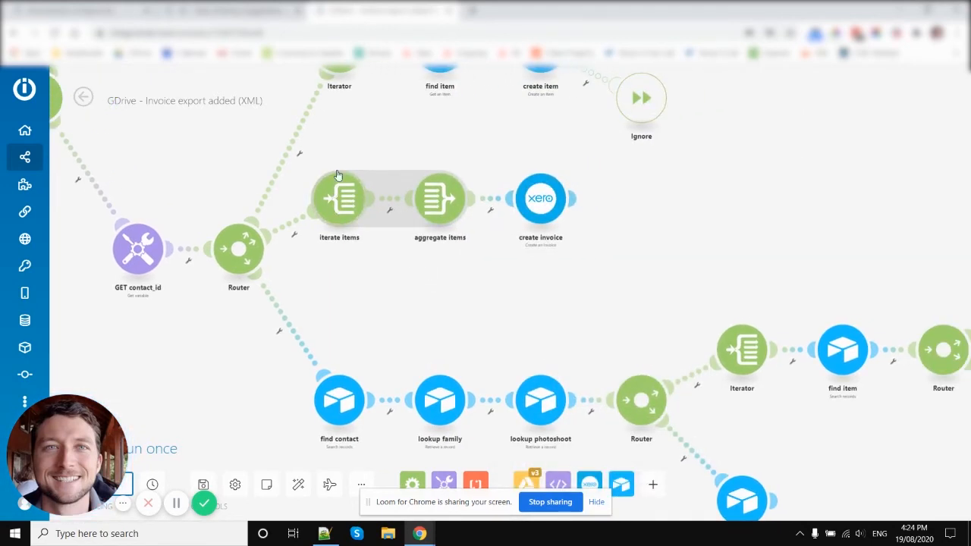
{"action": "mouse_move", "coordinate": [334, 212]}
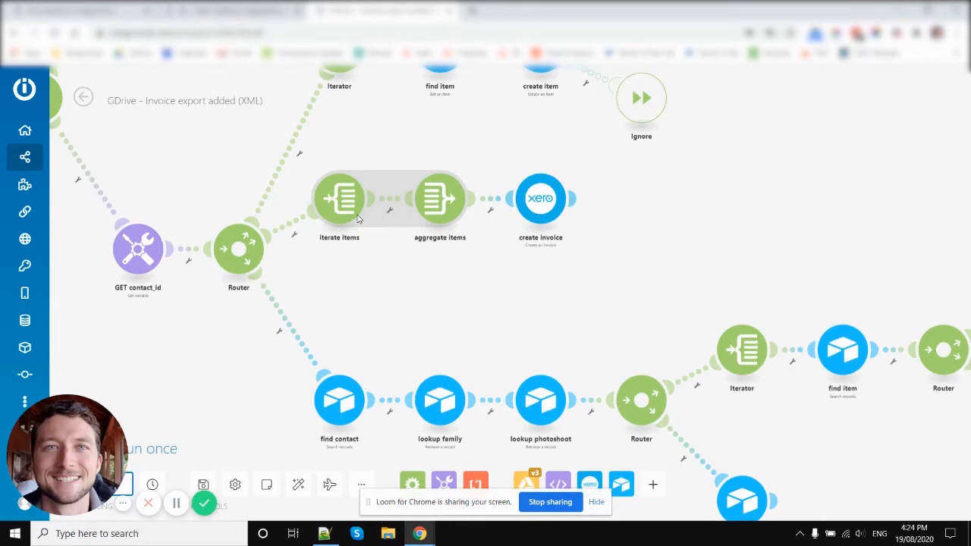
{"action": "mouse_move", "coordinate": [347, 203]}
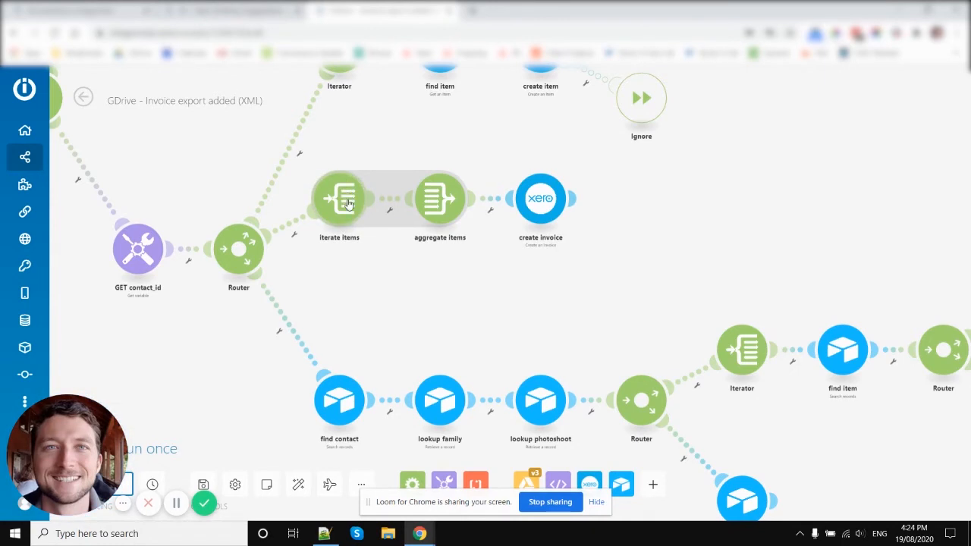
{"action": "mouse_move", "coordinate": [439, 198]}
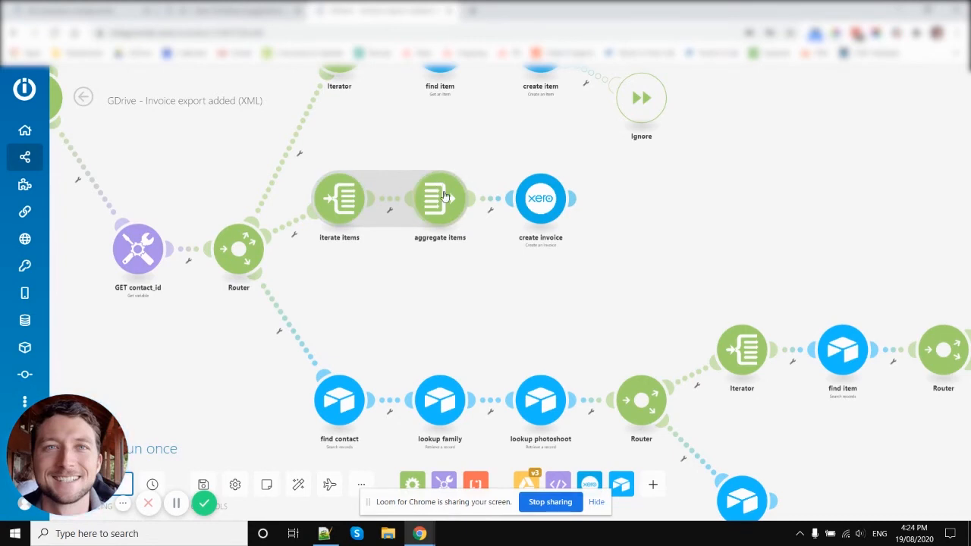
{"action": "left_click", "coordinate": [439, 198]}
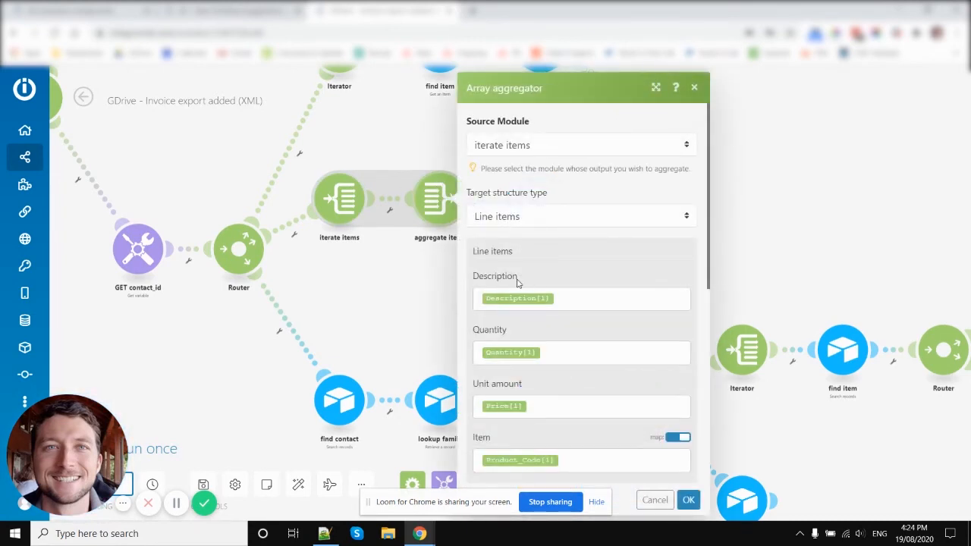
{"action": "left_click", "coordinate": [580, 217]}
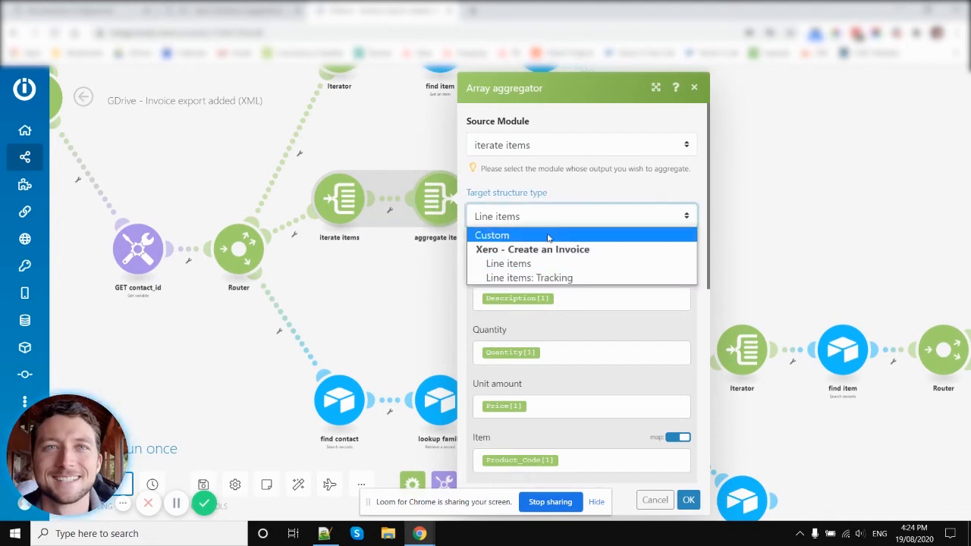
{"action": "left_click", "coordinate": [508, 263]}
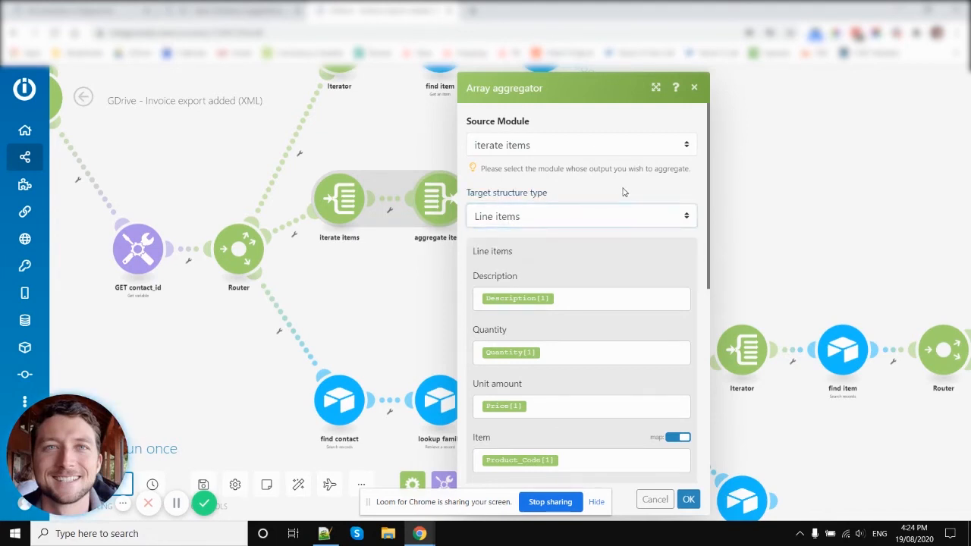
{"action": "mouse_move", "coordinate": [361, 245]}
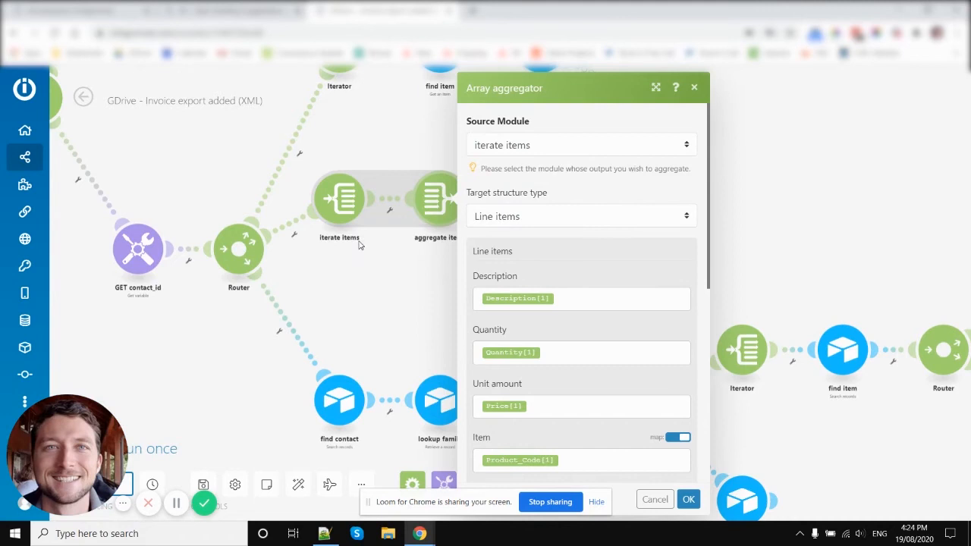
{"action": "mouse_move", "coordinate": [339, 199]}
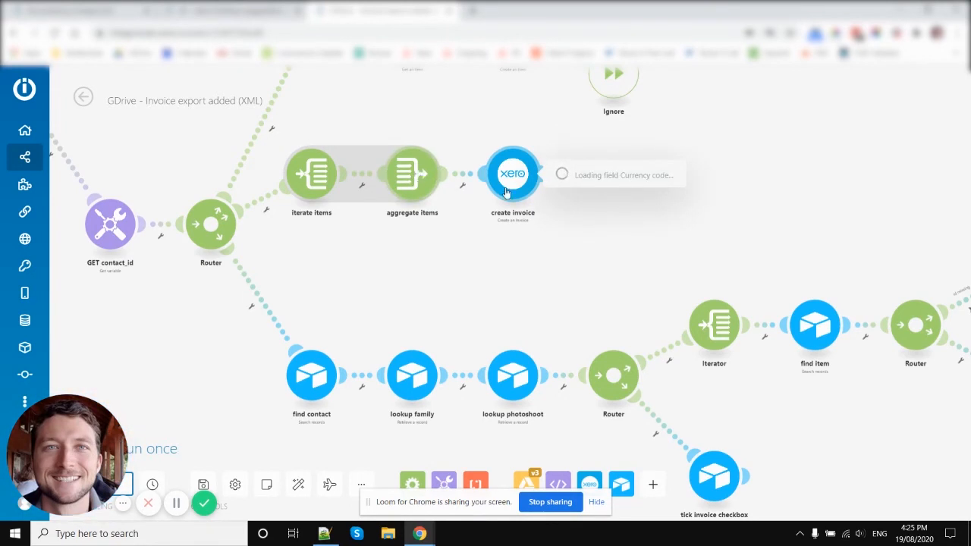
{"action": "left_click", "coordinate": [512, 174]}
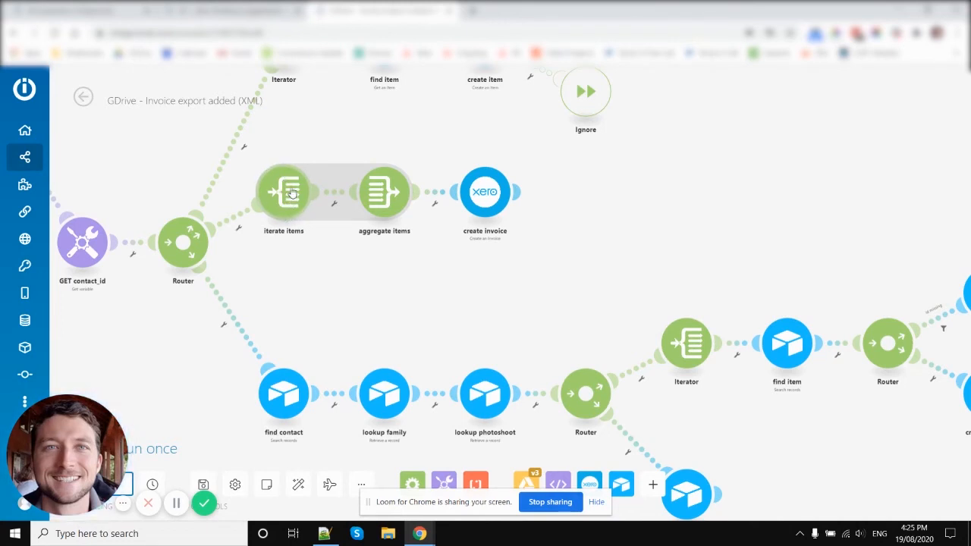
{"action": "mouse_move", "coordinate": [385, 177]}
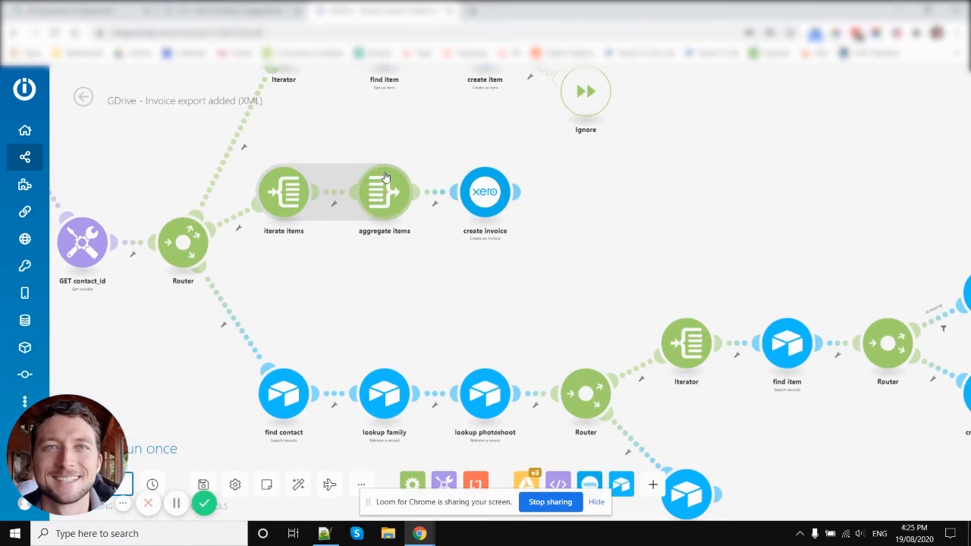
{"action": "mouse_move", "coordinate": [385, 199]}
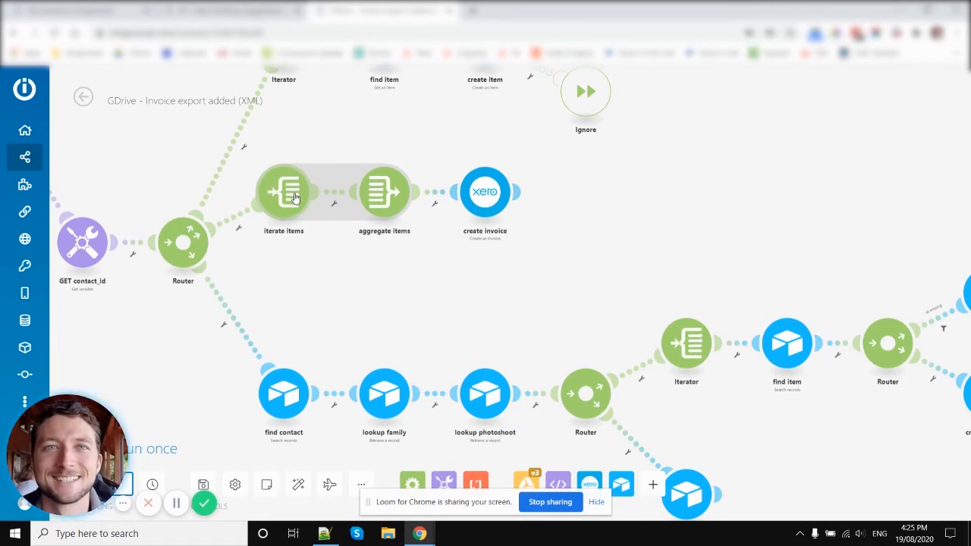
{"action": "mouse_move", "coordinate": [302, 292]}
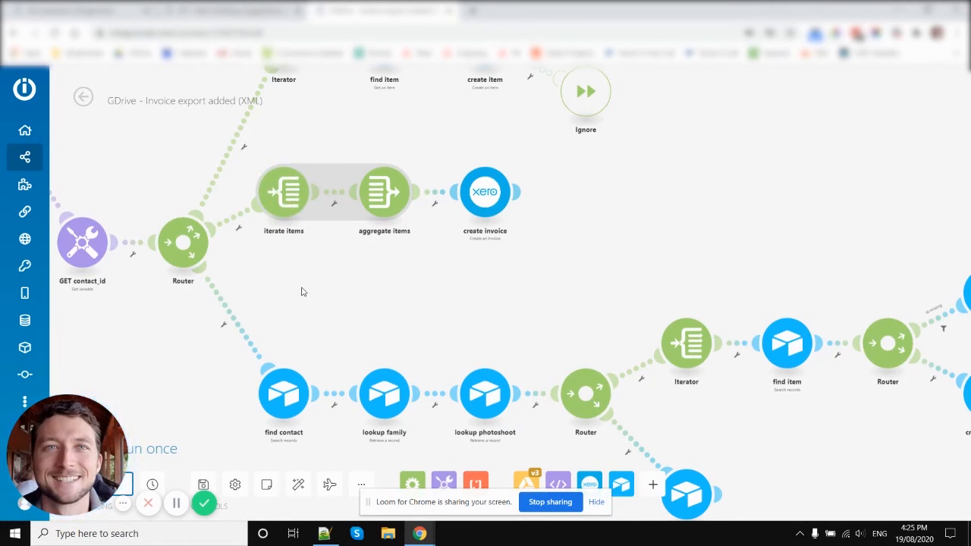
{"action": "mouse_move", "coordinate": [329, 198]}
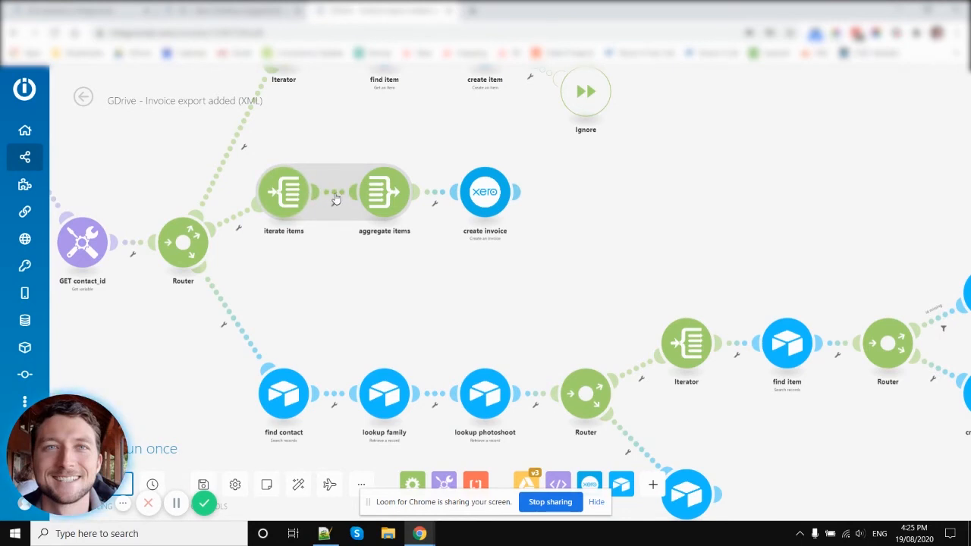
{"action": "mouse_move", "coordinate": [393, 227]}
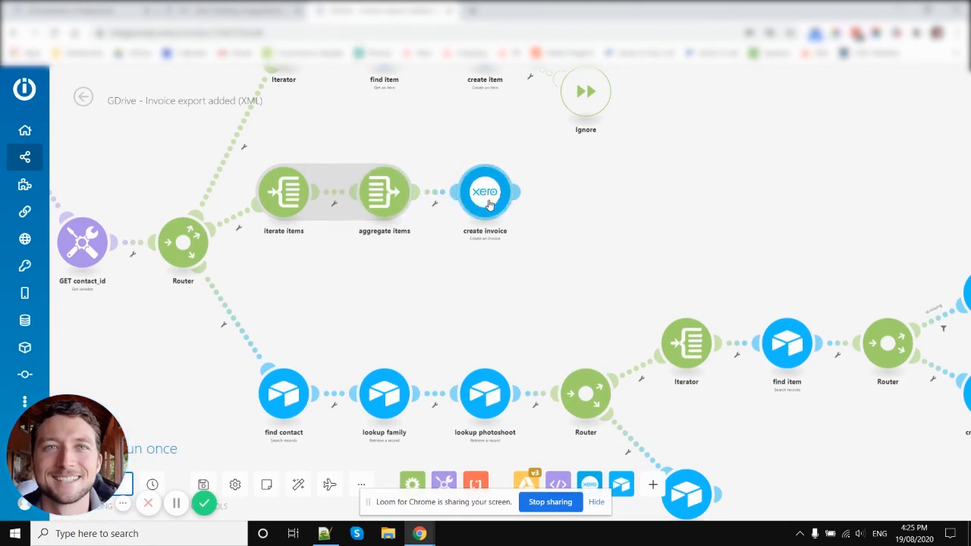
{"action": "mouse_move", "coordinate": [455, 203]}
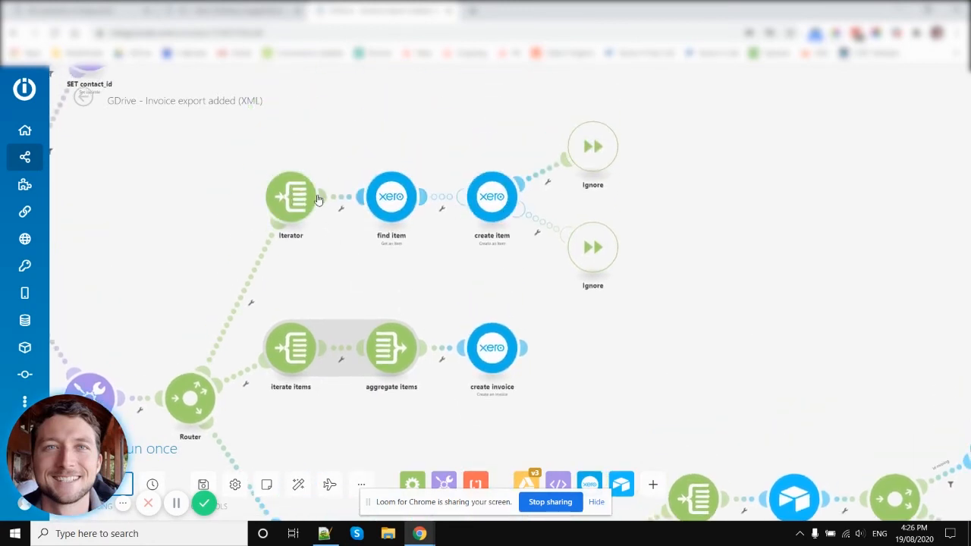
{"action": "mouse_move", "coordinate": [280, 213]}
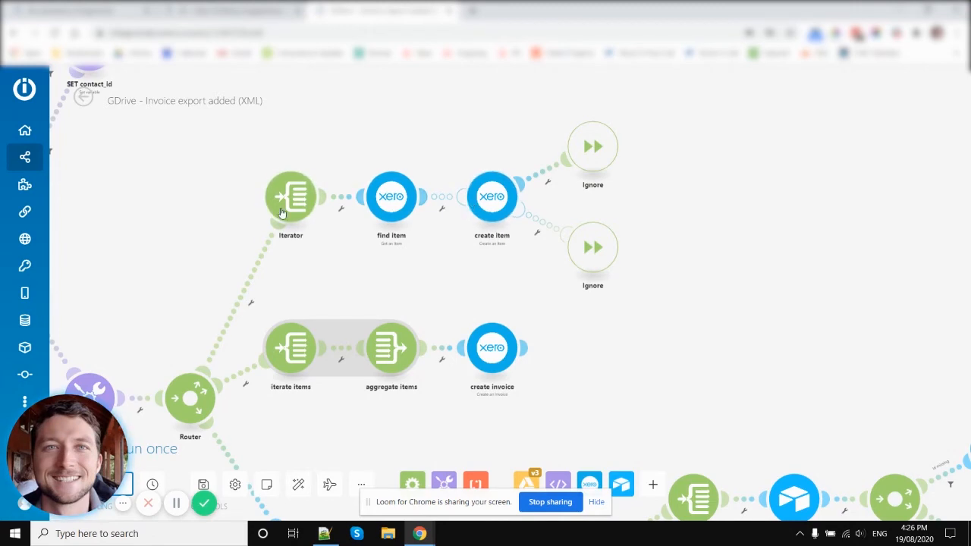
{"action": "mouse_move", "coordinate": [505, 213]}
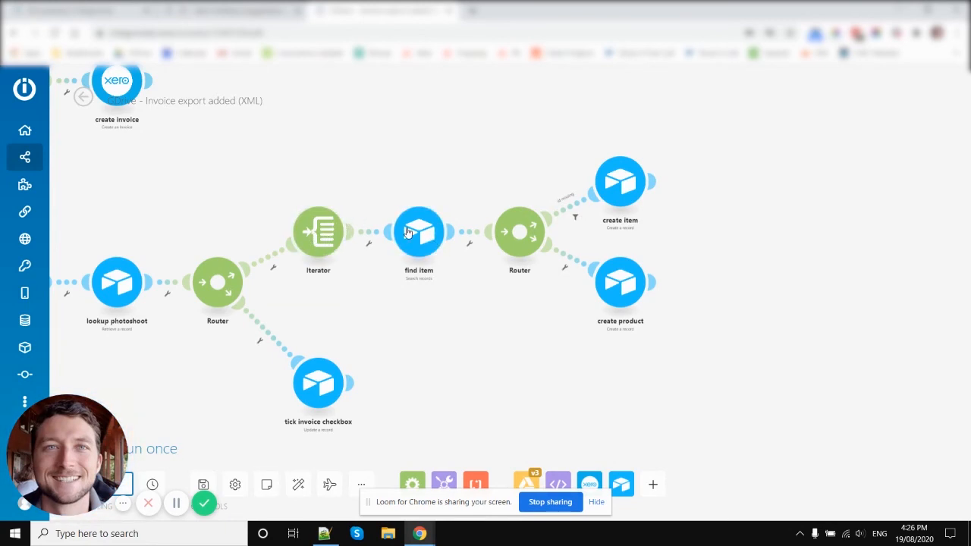
{"action": "mouse_move", "coordinate": [818, 261]}
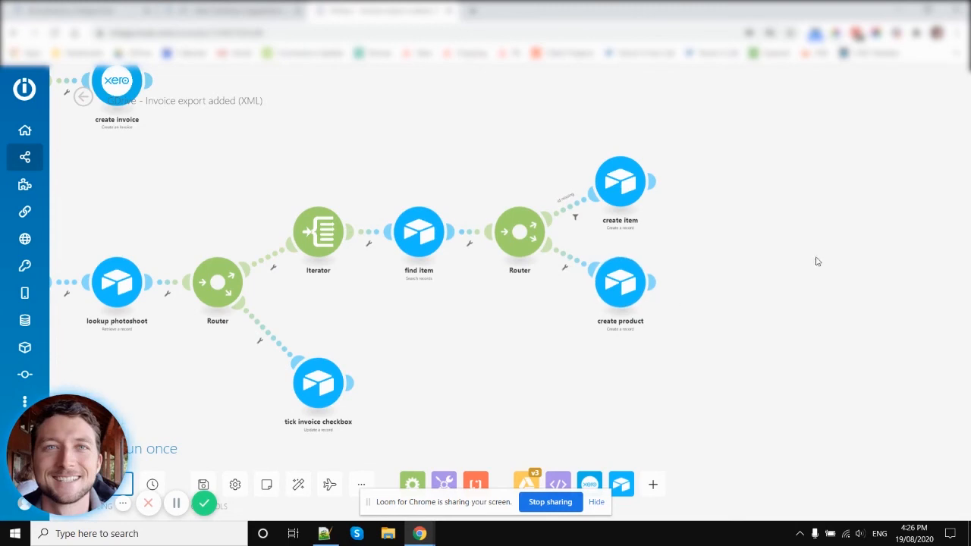
{"action": "mouse_move", "coordinate": [286, 179]}
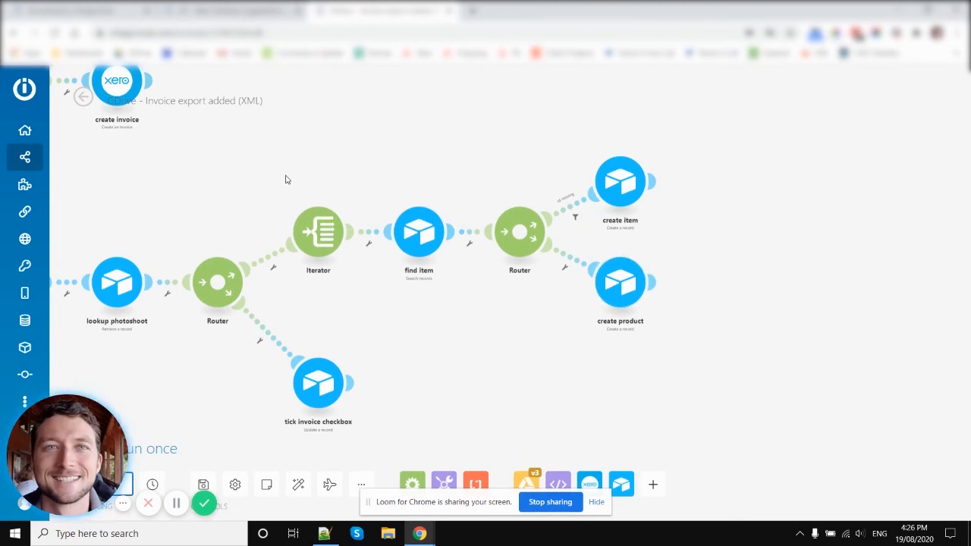
{"action": "mouse_move", "coordinate": [401, 176]}
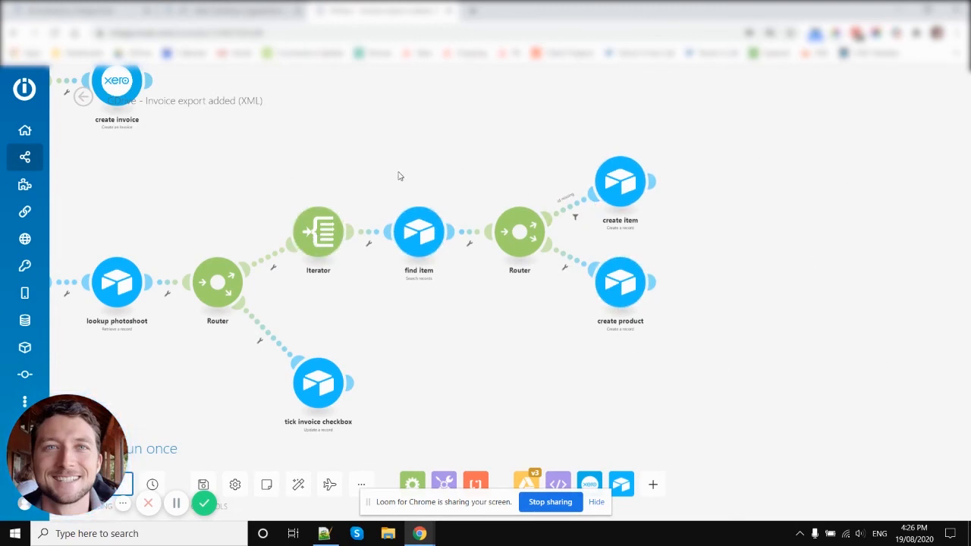
{"action": "mouse_move", "coordinate": [465, 226]}
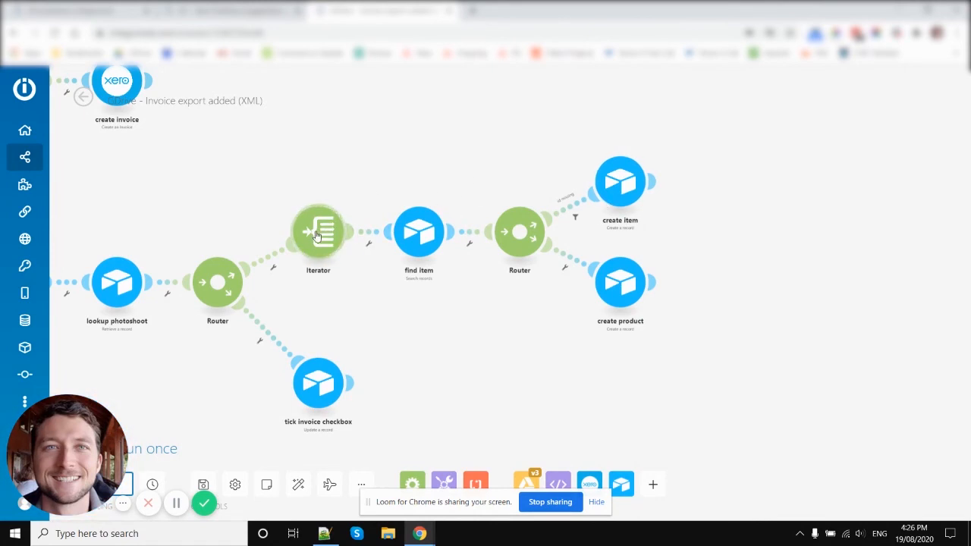
{"action": "mouse_move", "coordinate": [642, 283]}
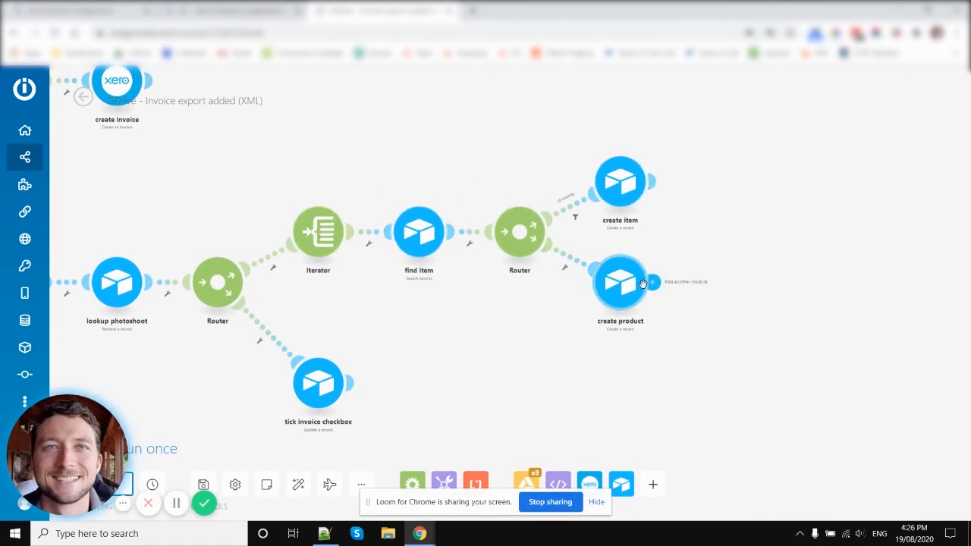
{"action": "mouse_move", "coordinate": [636, 303]}
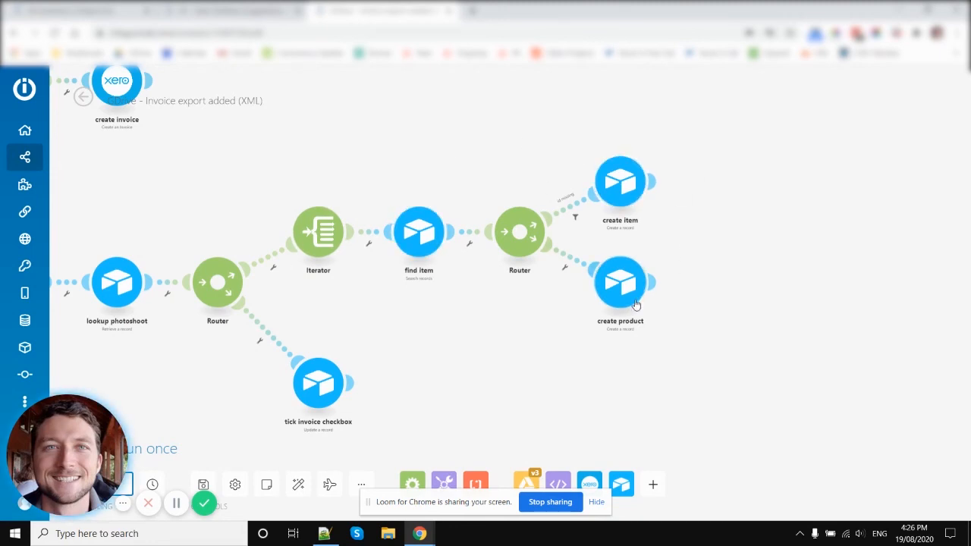
{"action": "mouse_move", "coordinate": [318, 235]}
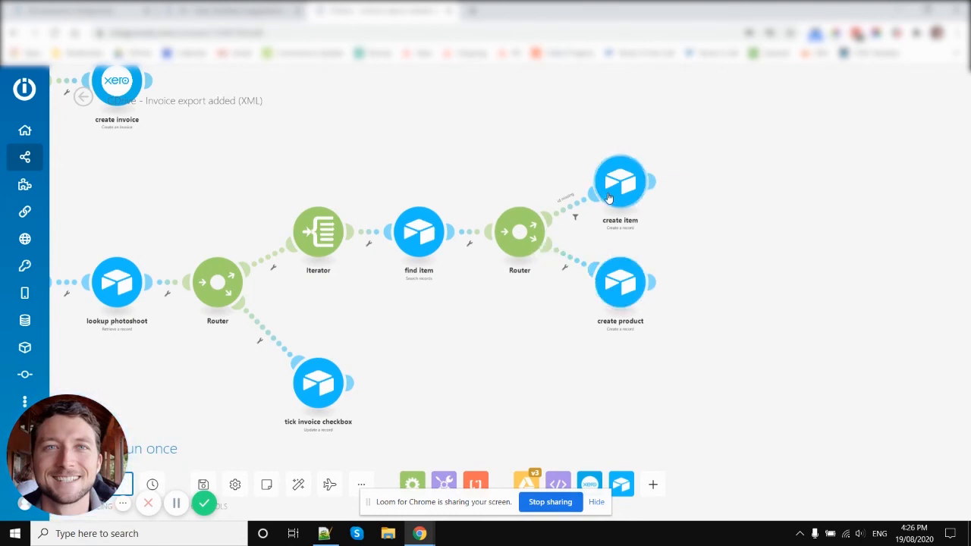
{"action": "mouse_move", "coordinate": [519, 232]}
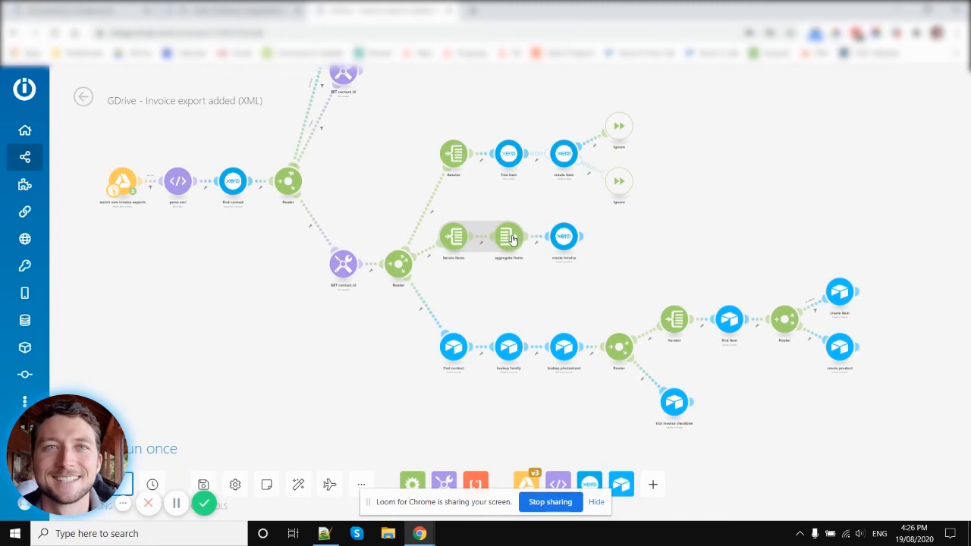
{"action": "mouse_move", "coordinate": [521, 281]}
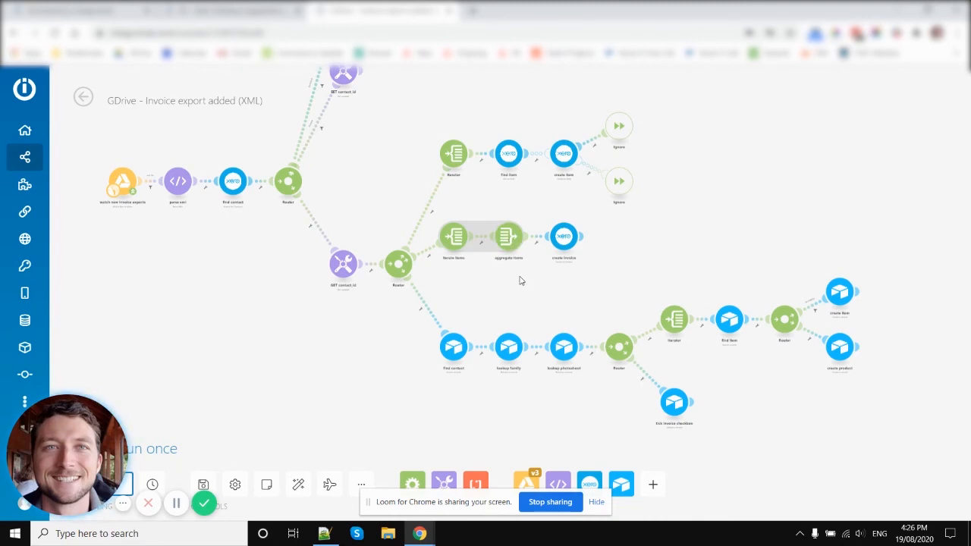